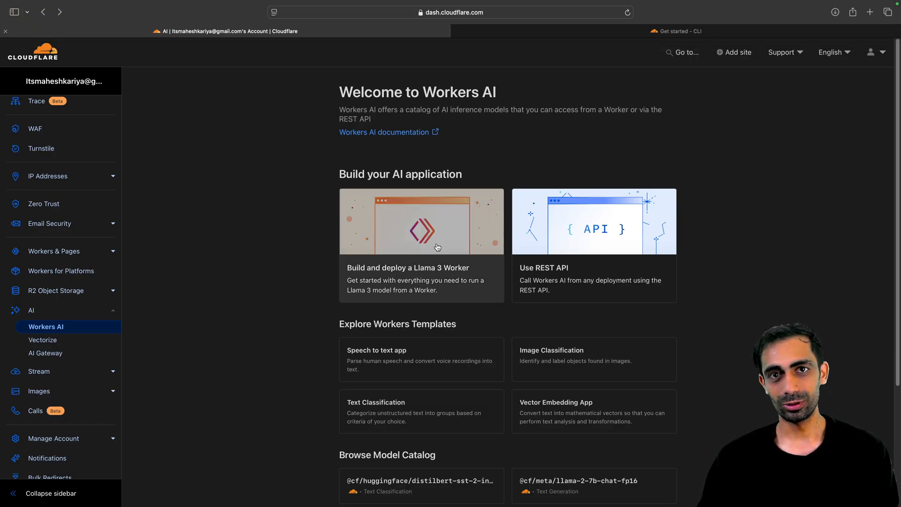
# Step: Browse the full Workers AI model catalog and CLI guide, then return to the dashboard
pyautogui.scroll(-3)
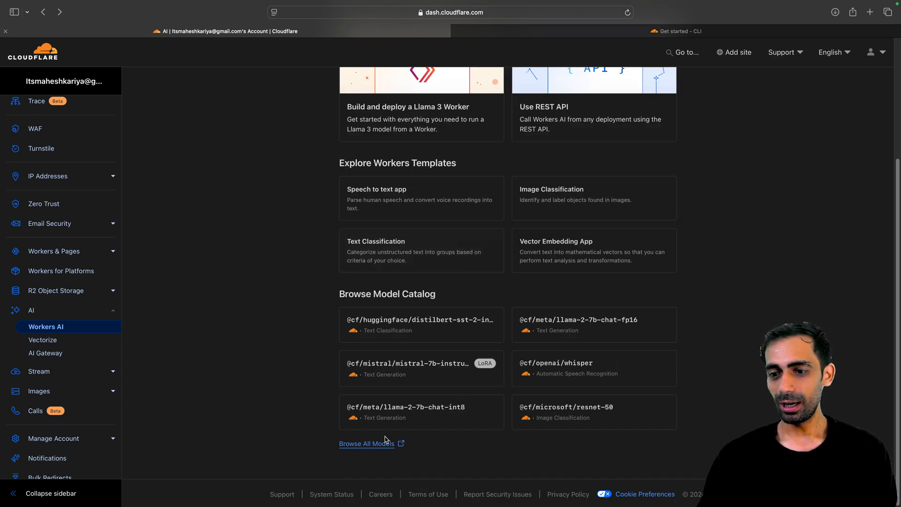
pyautogui.click(366, 443)
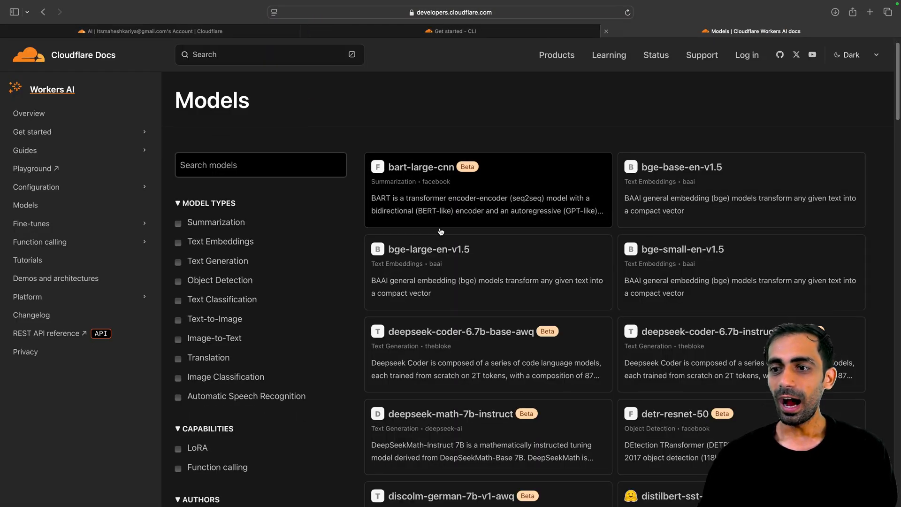
pyautogui.scroll(-3)
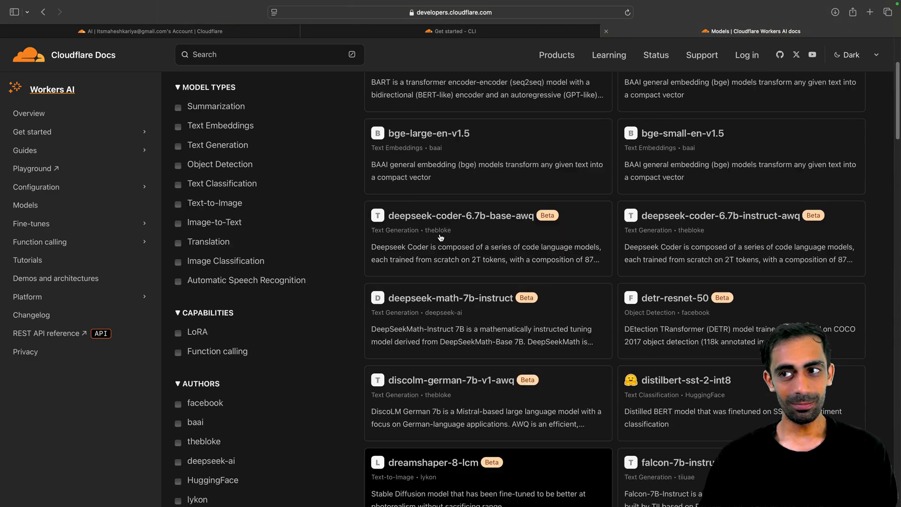
pyautogui.click(450, 31)
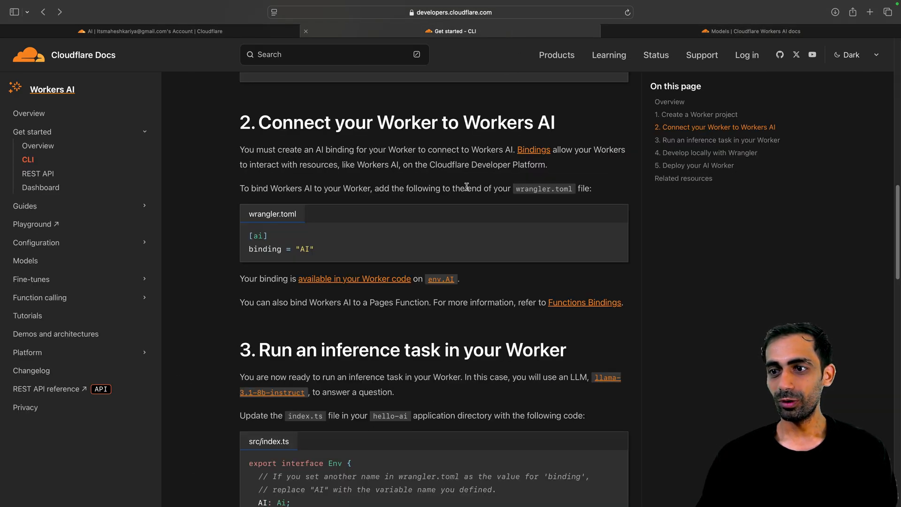
pyautogui.click(749, 31)
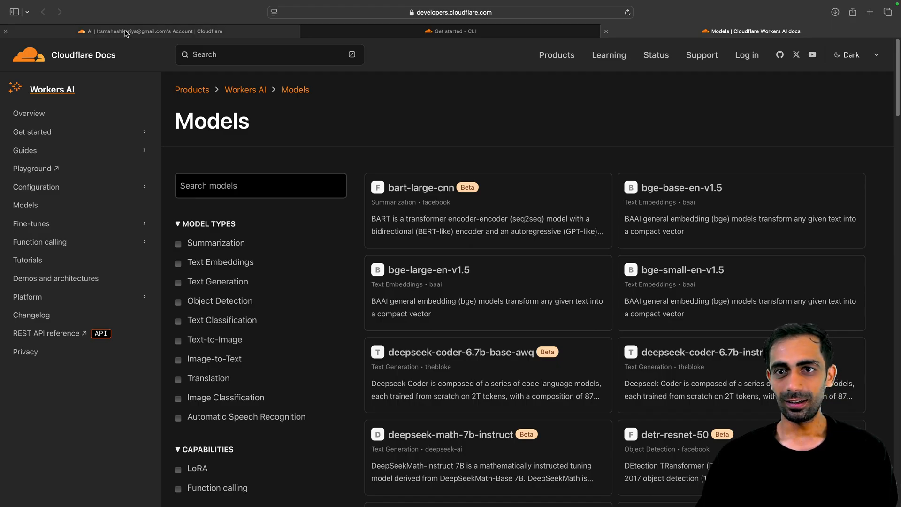
pyautogui.click(156, 31)
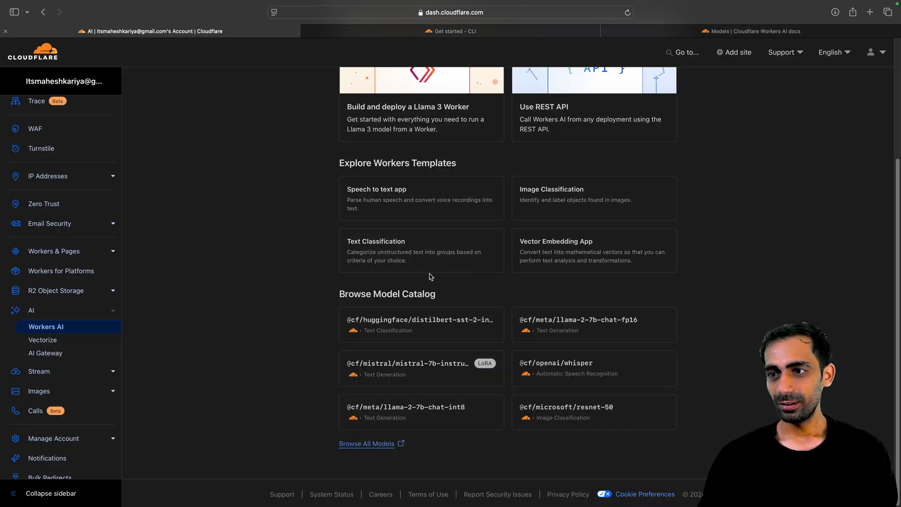
pyautogui.scroll(3)
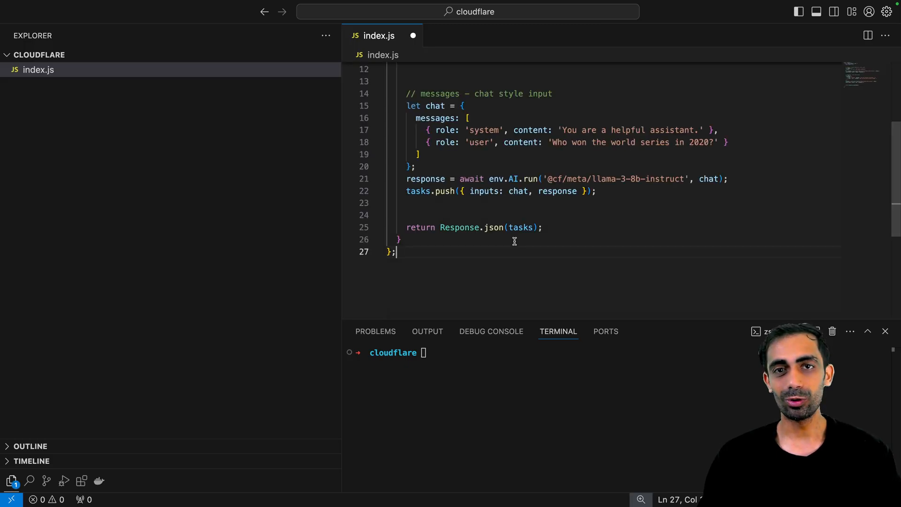
# Step: Save index.js with the Llama 3 joke and chat code, then type node in the terminal
pyautogui.press('ctrl+s')
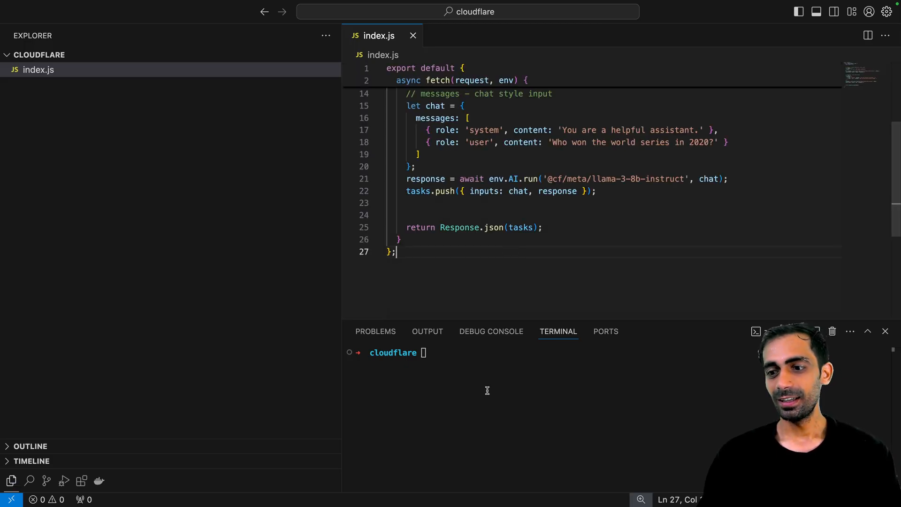
pyautogui.write('node')
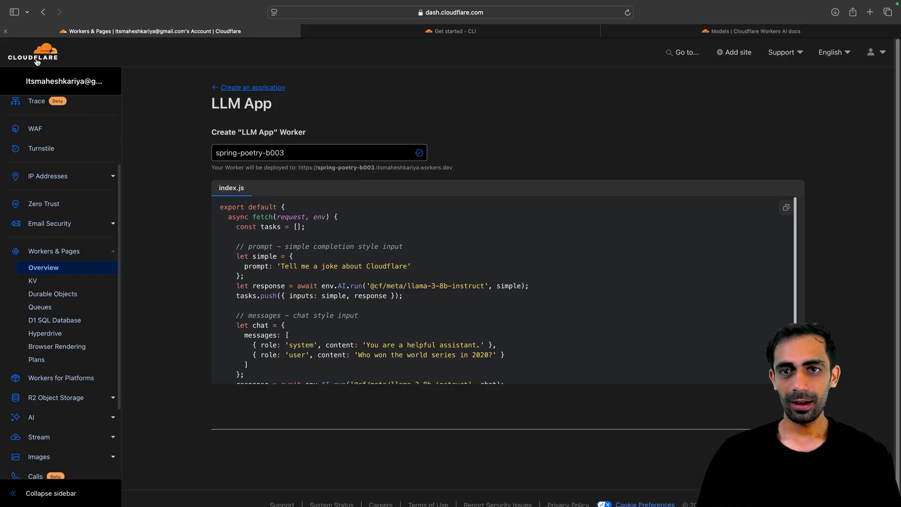
# Step: Scroll the Get started – CLI guide to the npm create cloudflare@latest -- hello-ai command
pyautogui.click(450, 31)
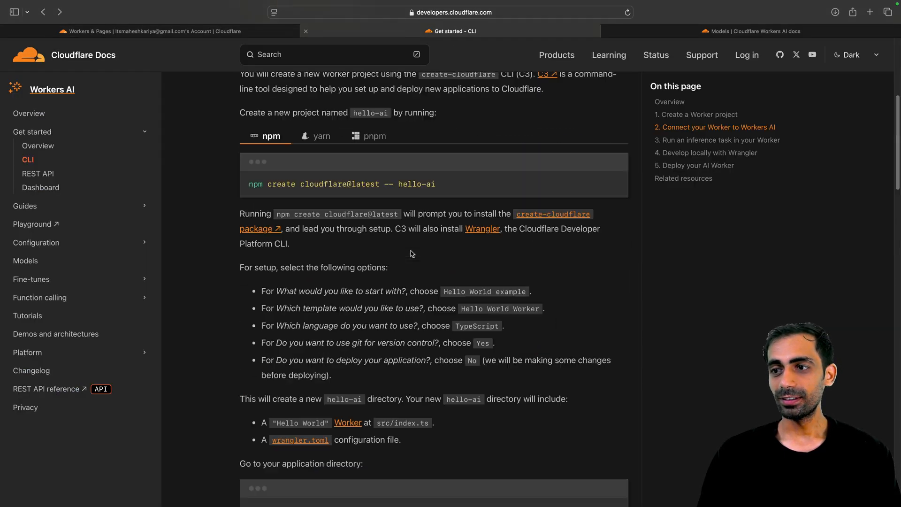
pyautogui.scroll(-3)
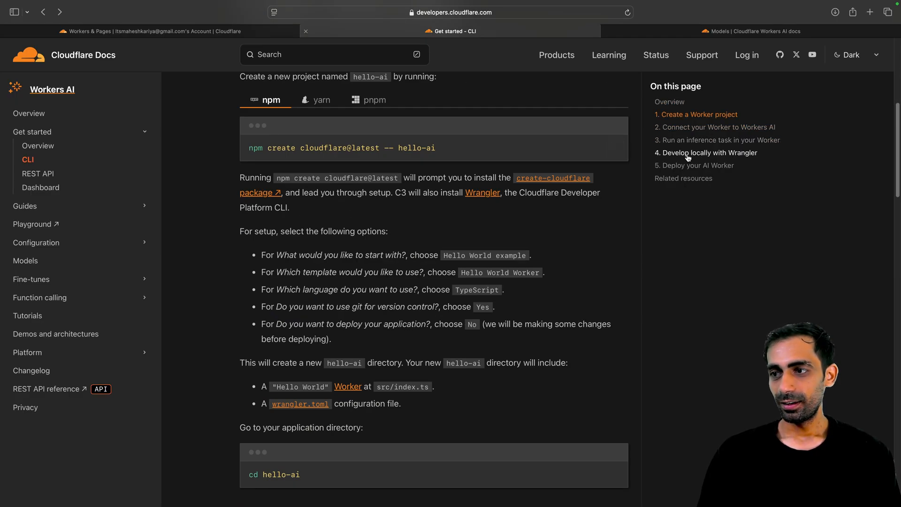
pyautogui.click(614, 147)
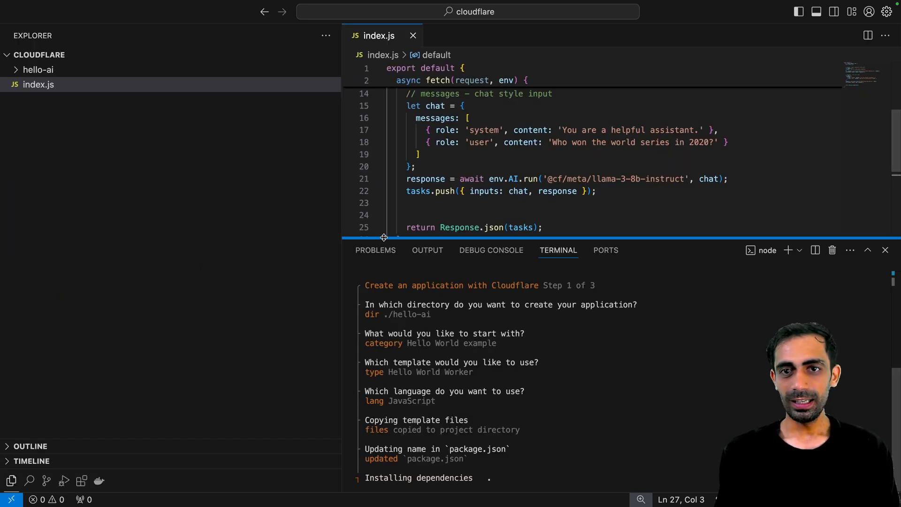
# Step: Expand hello-ai, paste the Llama 3 Worker code into src/index.js, and open wrangler.toml
pyautogui.click(38, 69)
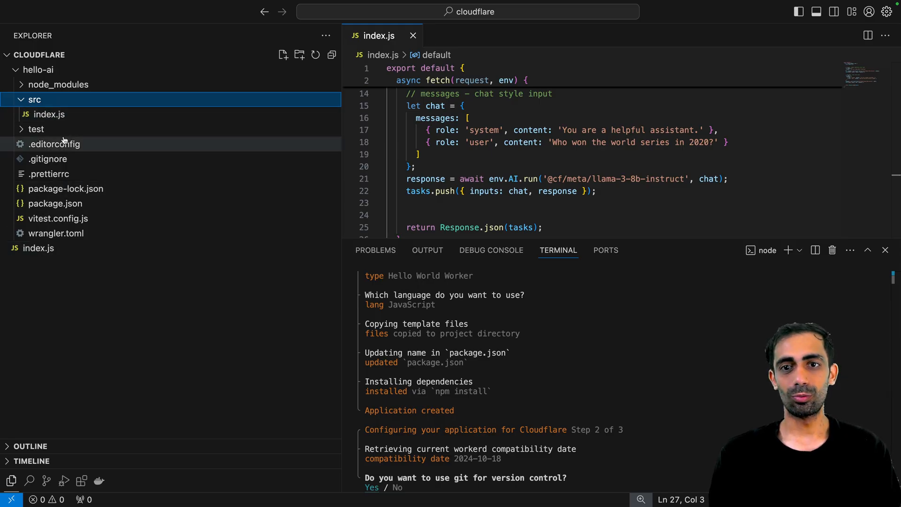
pyautogui.doubleClick(485, 130)
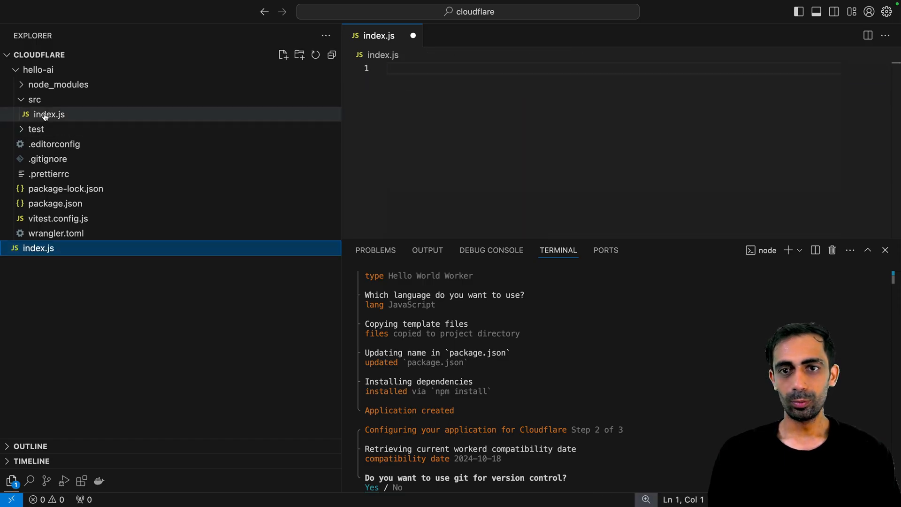
pyautogui.click(49, 114)
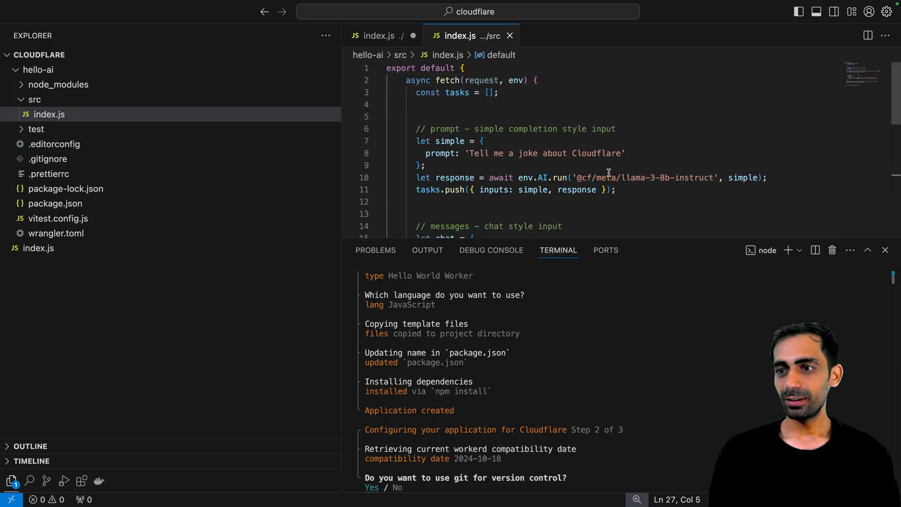
pyautogui.scroll(-3)
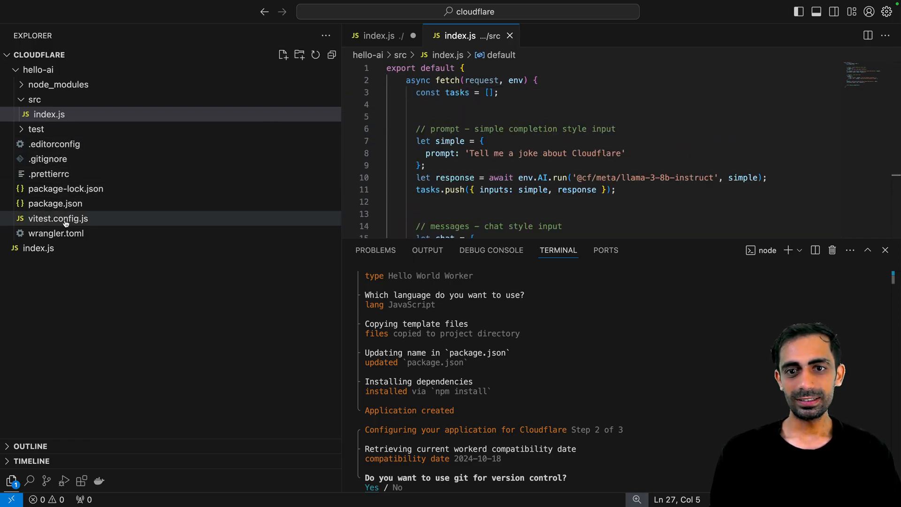
pyautogui.click(57, 233)
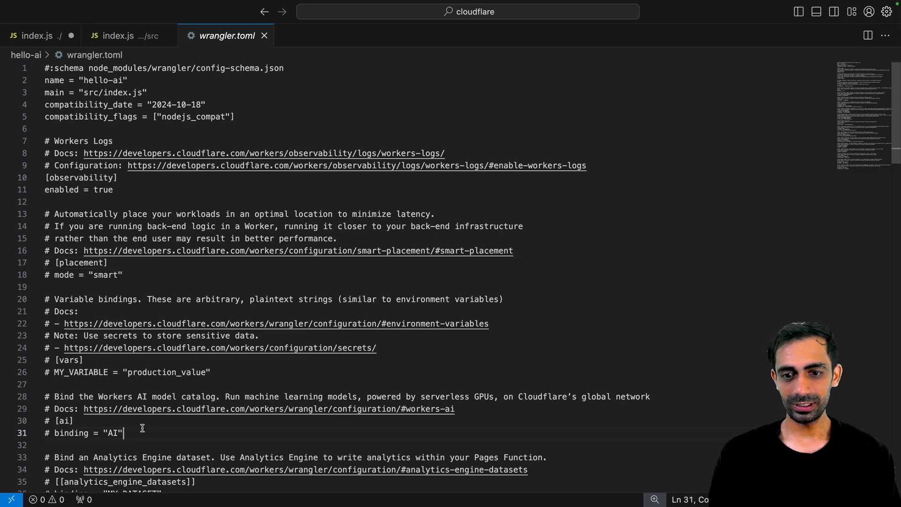
# Step: Uncomment the [ai] and binding = "AI" lines in wrangler.toml and save
pyautogui.moveTo(123, 433); pyautogui.dragTo(45, 420)
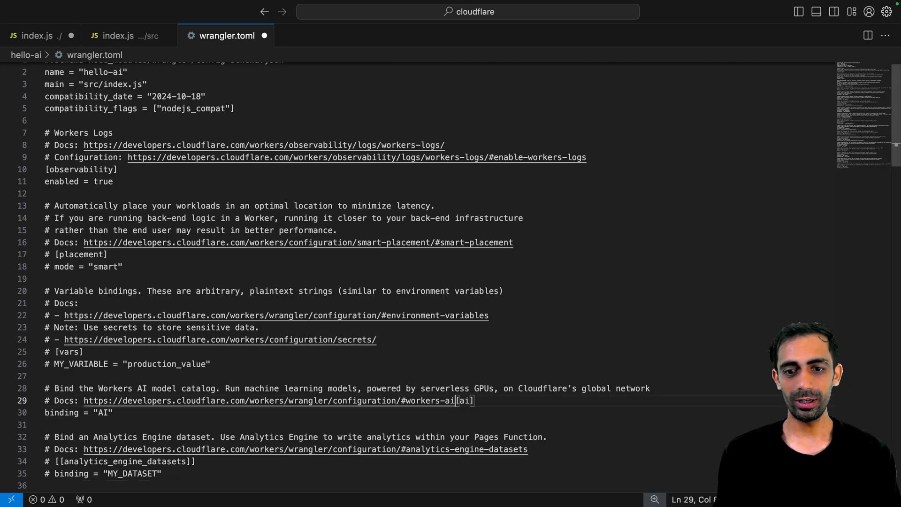
pyautogui.press('Enter')
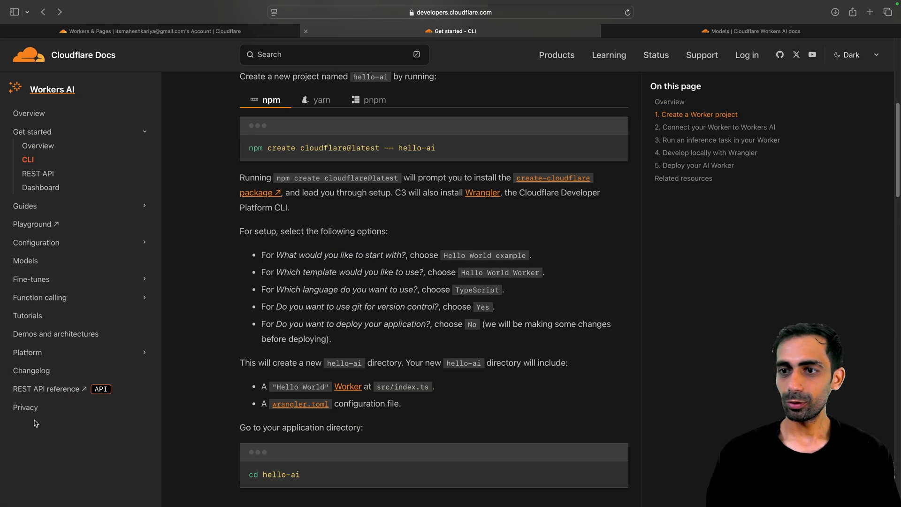
pyautogui.scroll(-3)
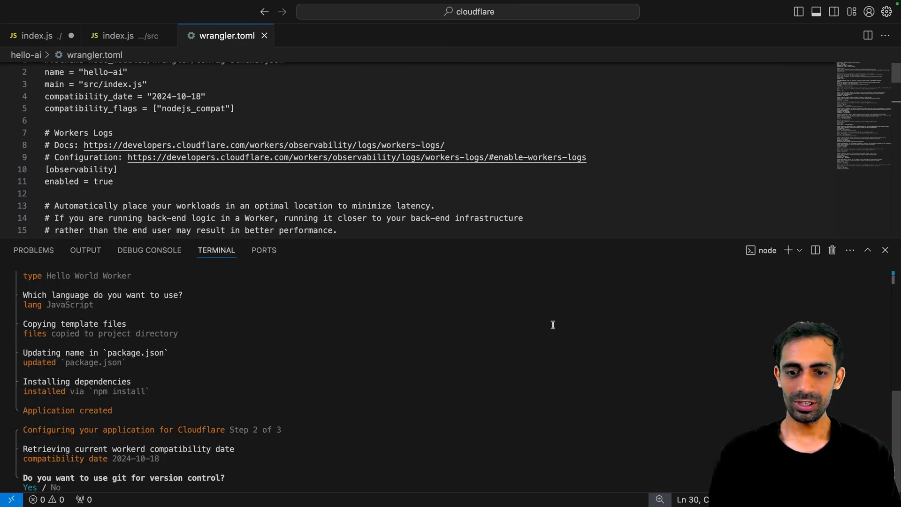
pyautogui.moveTo(483, 353)
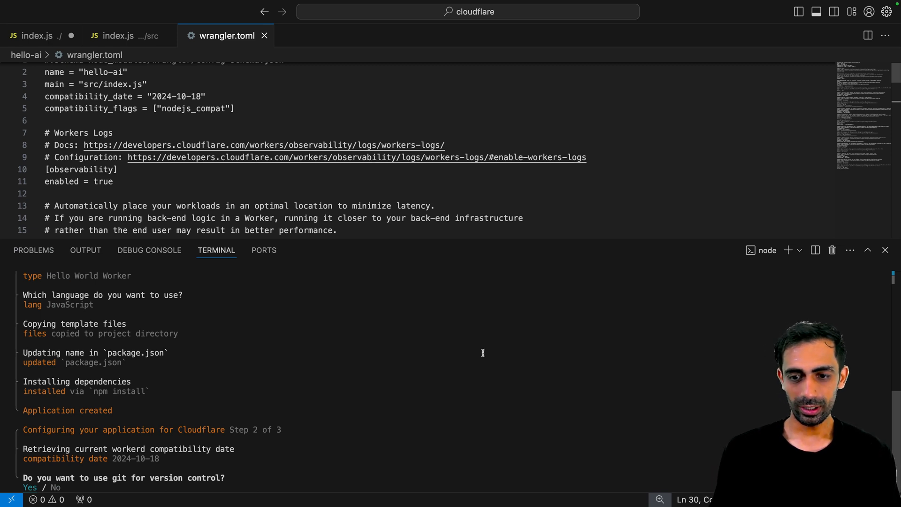
# Step: Answer yes to git, run cd hello-ai, and type npm run start
pyautogui.write('yes')
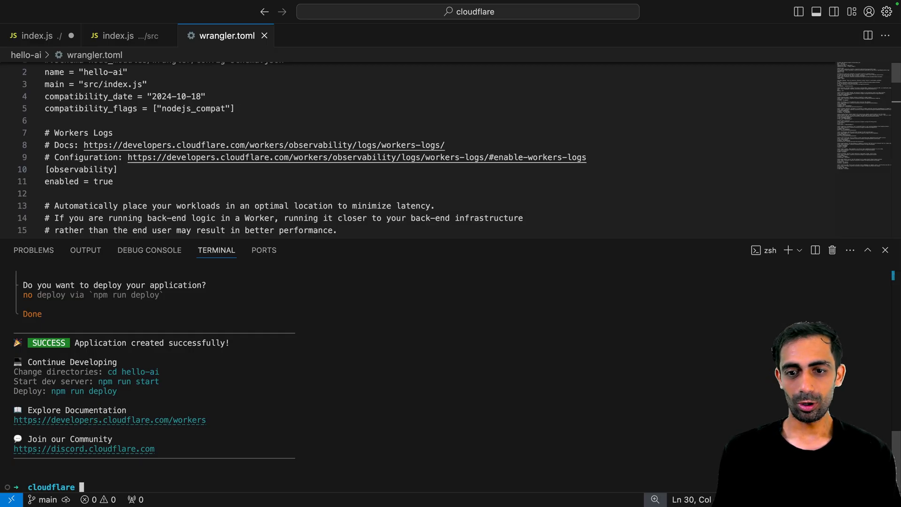
pyautogui.write('cd hello-ai')
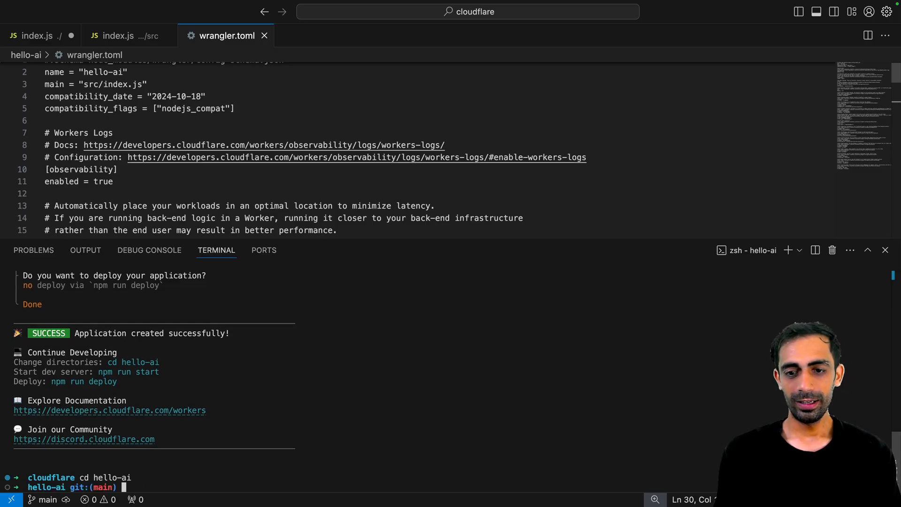
pyautogui.write('npm r')
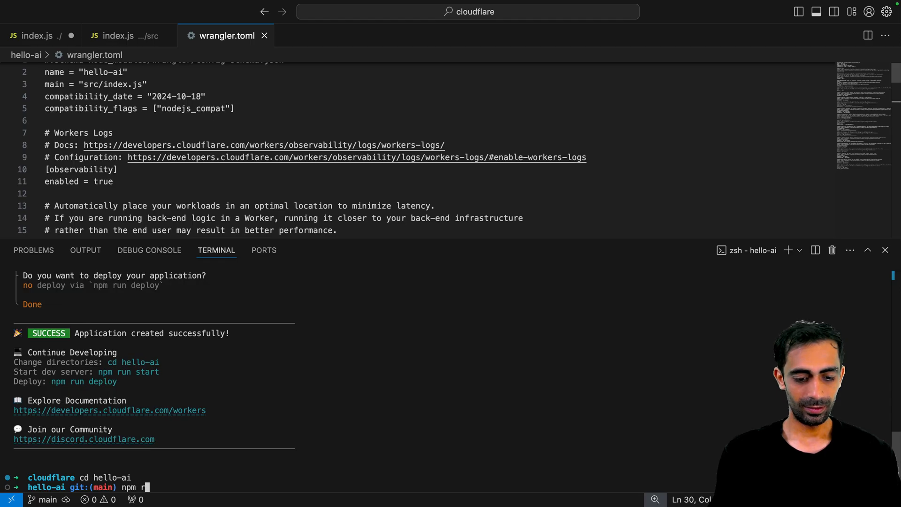
pyautogui.write('un')
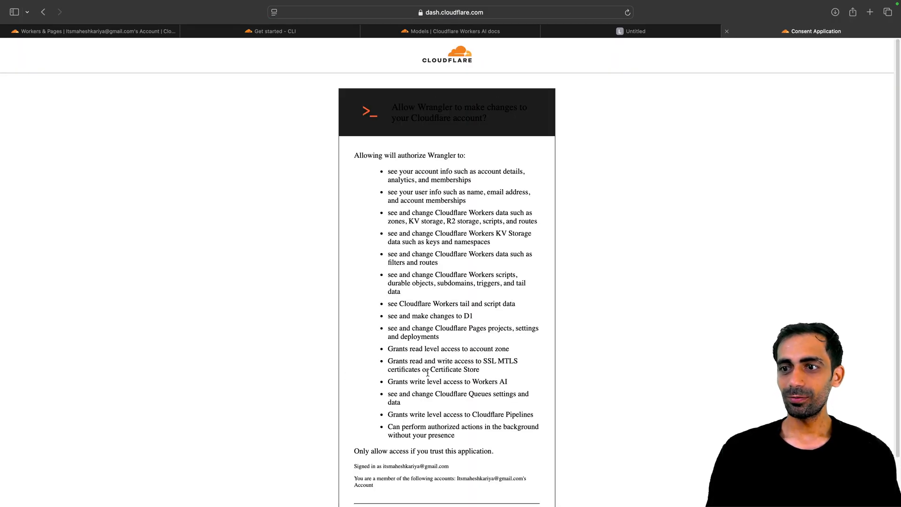
# Step: Allow Wrangler access to the Cloudflare account on the consent page
pyautogui.scroll(-3)
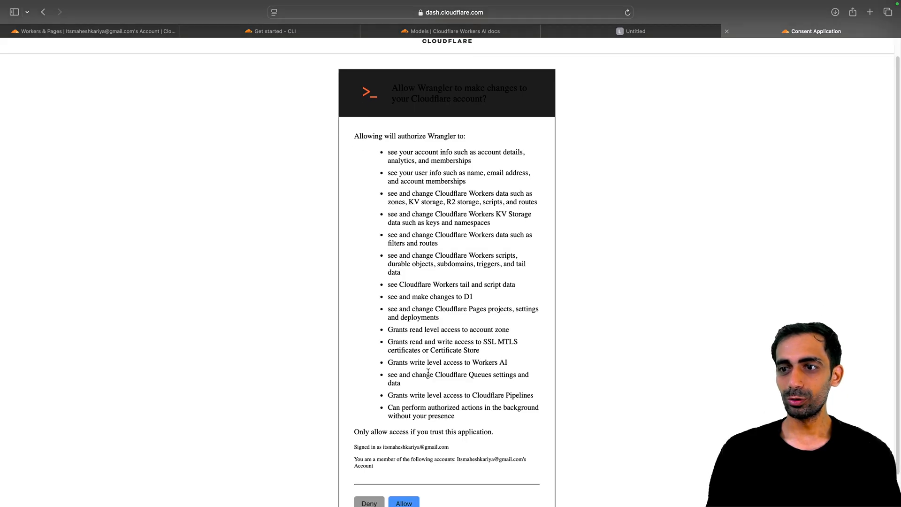
pyautogui.scroll(-3)
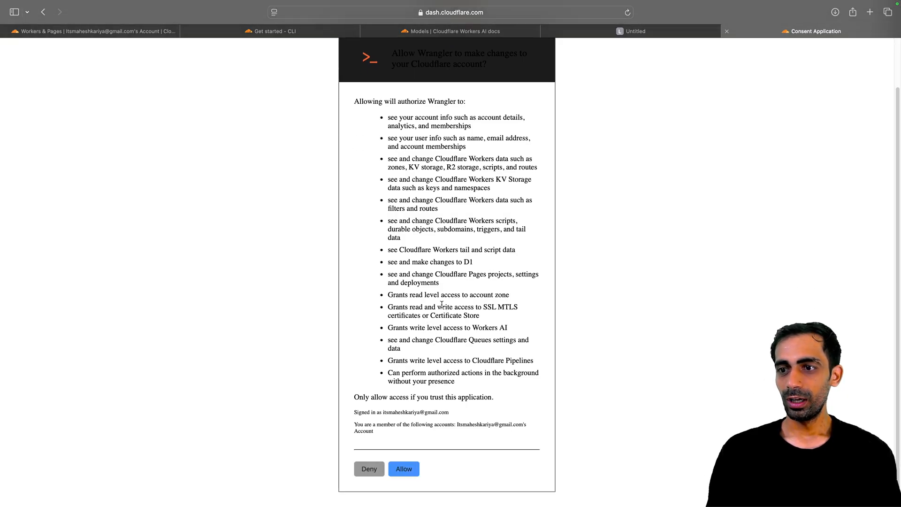
pyautogui.moveTo(403, 386)
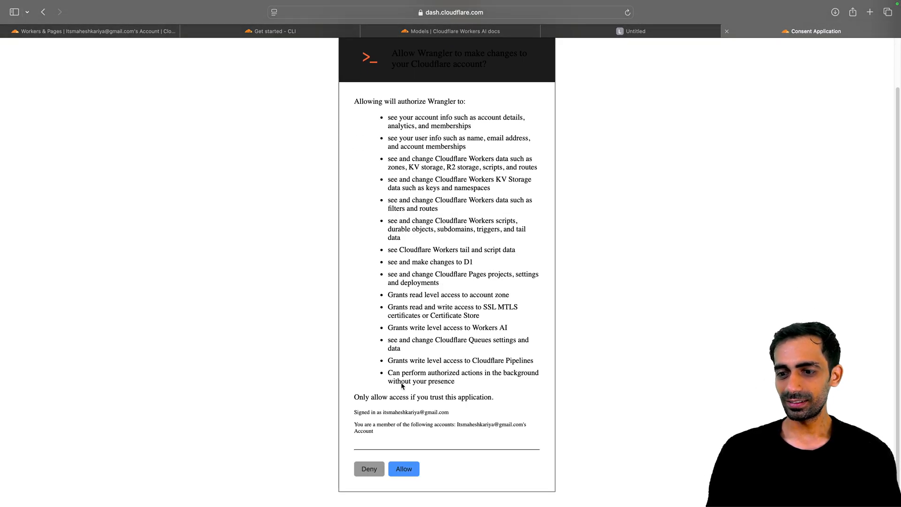
pyautogui.click(404, 469)
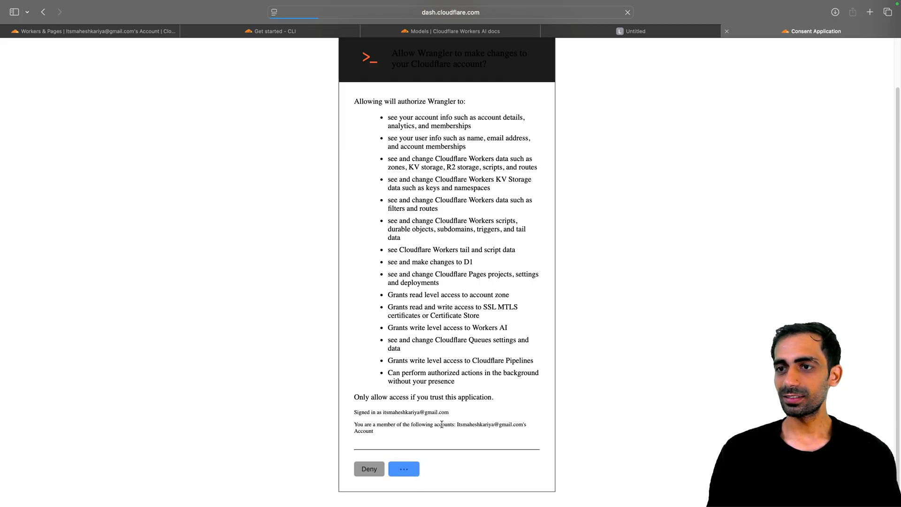
pyautogui.click(404, 468)
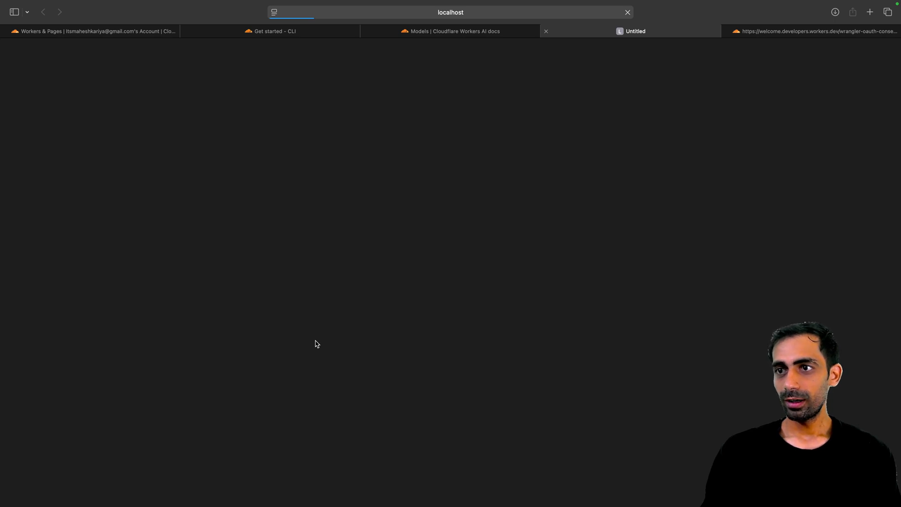
pyautogui.moveTo(477, 29)
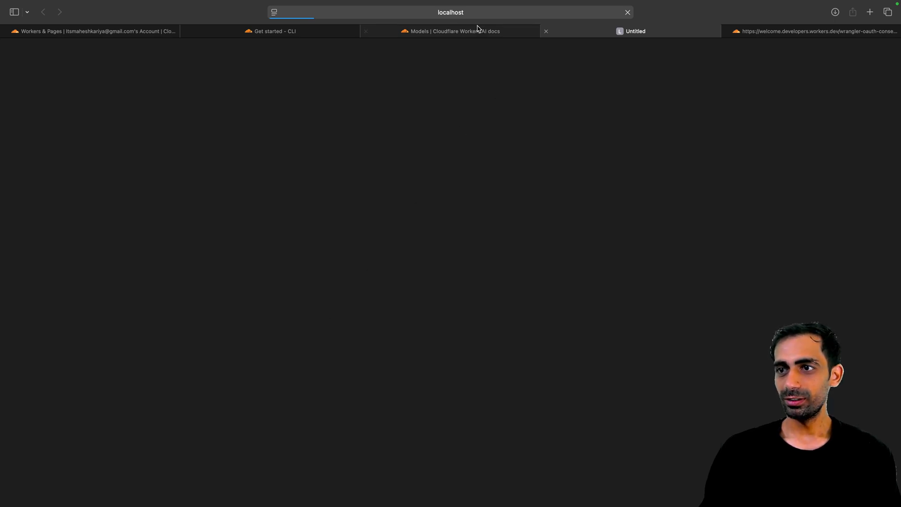
# Step: Select the example src/index.ts Worker code in the Get started – CLI guide
pyautogui.click(275, 31)
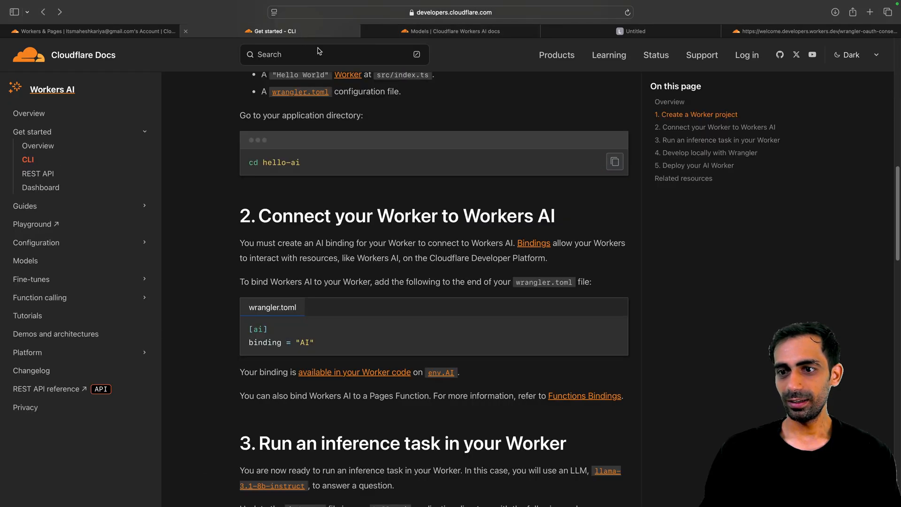
pyautogui.scroll(-3)
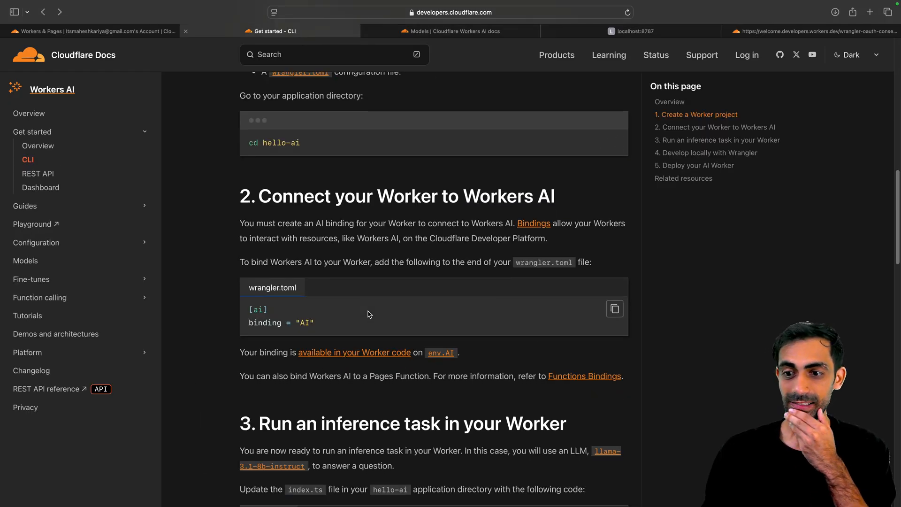
pyautogui.moveTo(354, 352)
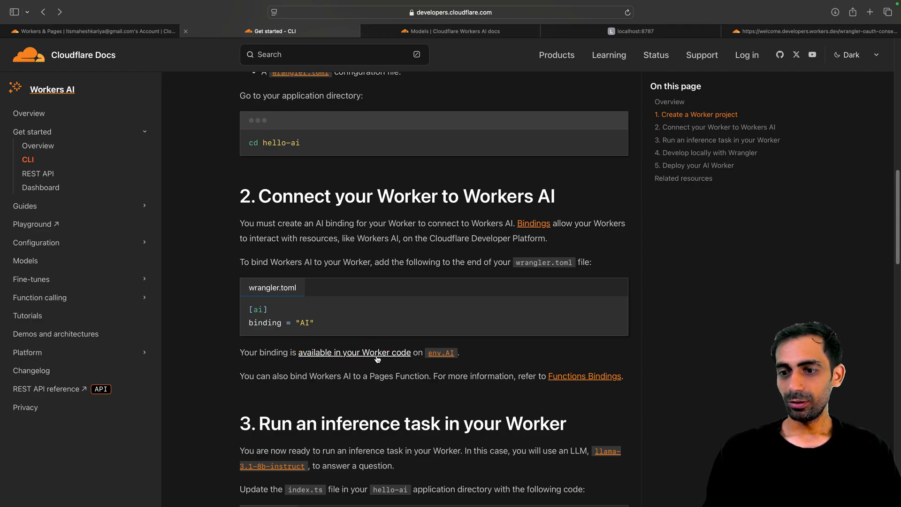
pyautogui.scroll(-3)
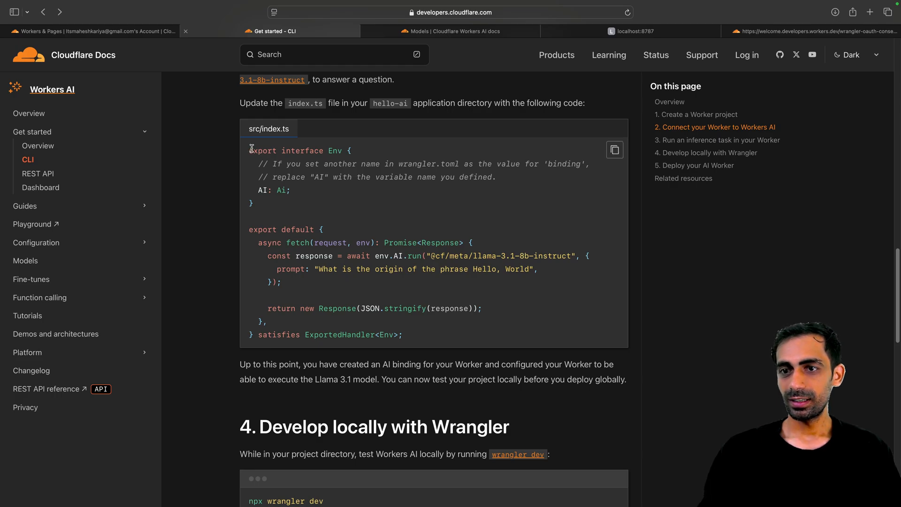
pyautogui.moveTo(250, 151); pyautogui.dragTo(290, 320)
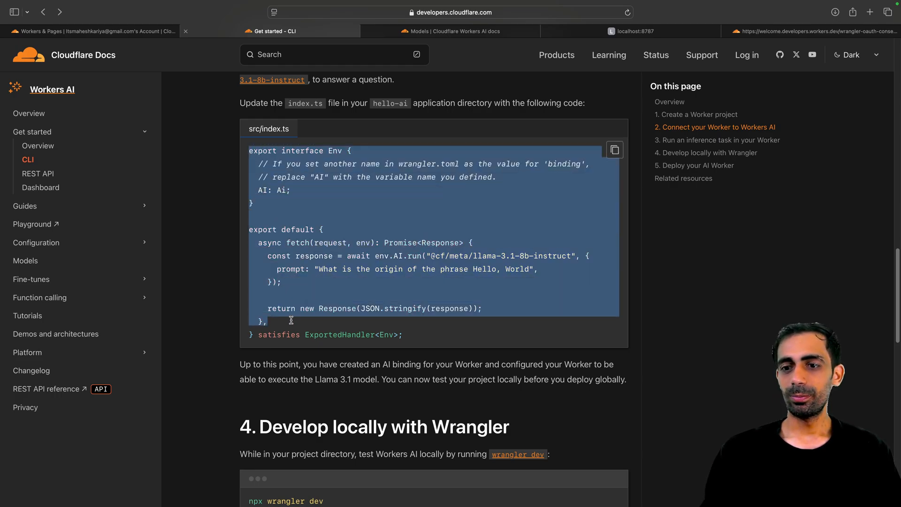
# Step: Copy the npx wrangler dev command and switch to the local worker's page
pyautogui.scroll(-3)
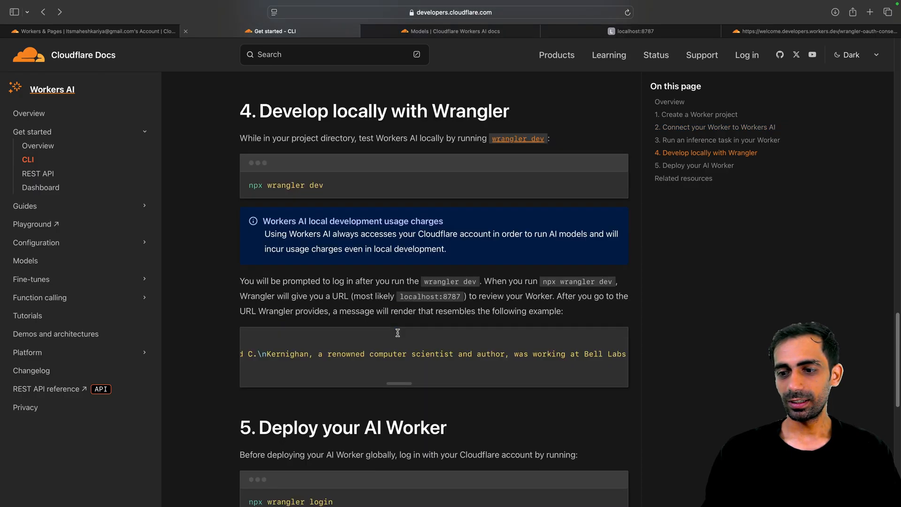
pyautogui.scroll(-3)
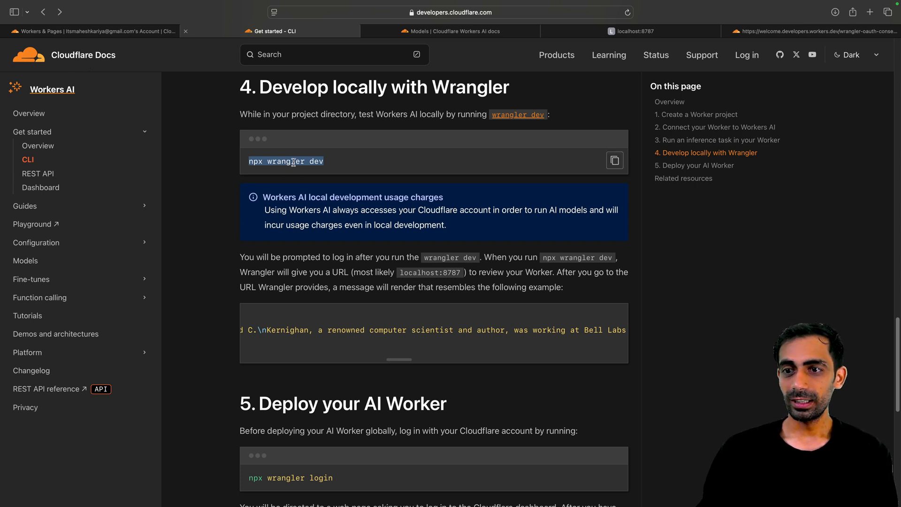
pyautogui.doubleClick(286, 161)
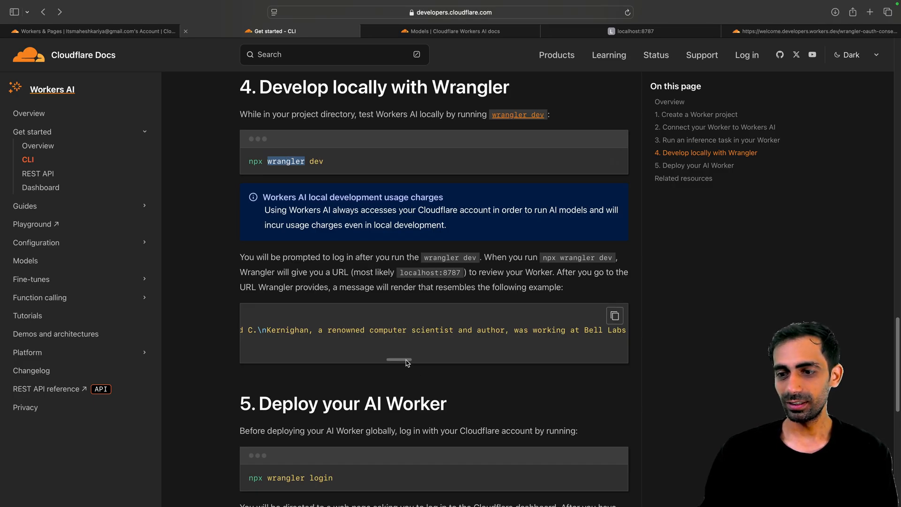
pyautogui.click(615, 160)
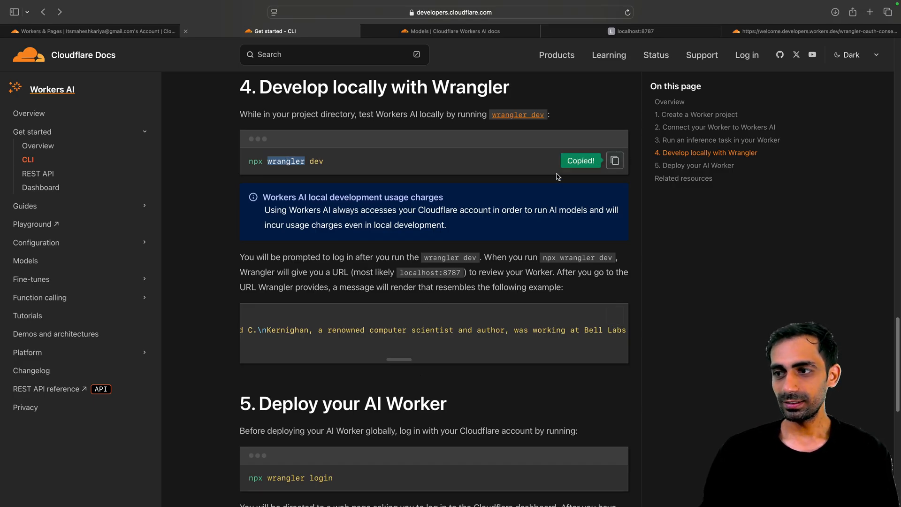
pyautogui.click(630, 31)
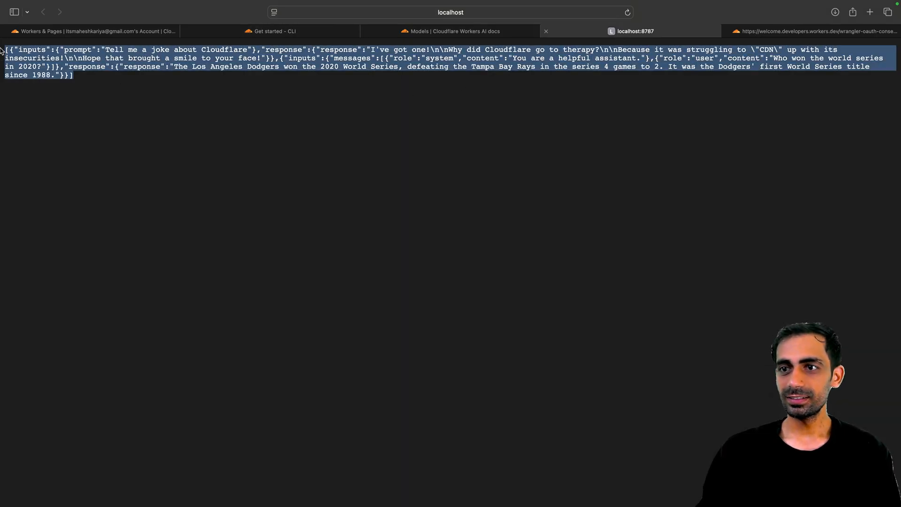
pyautogui.moveTo(267, 133)
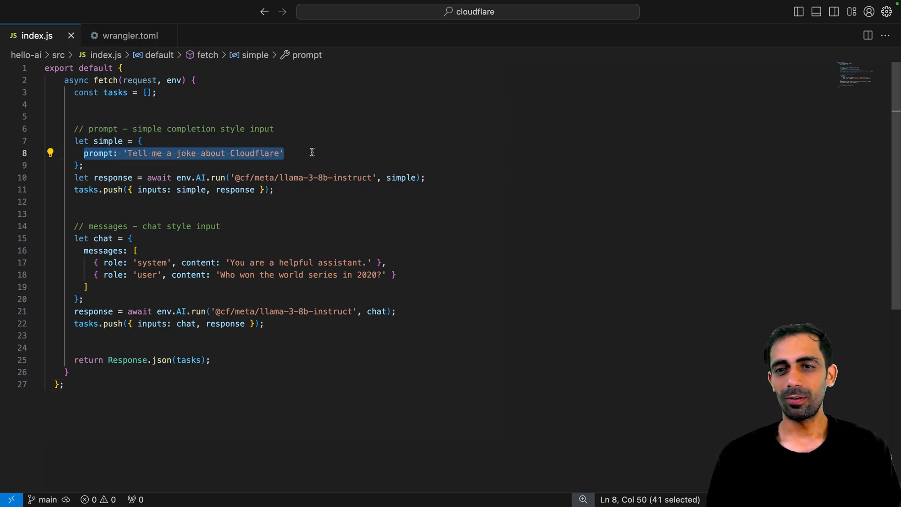
pyautogui.moveTo(110, 275)
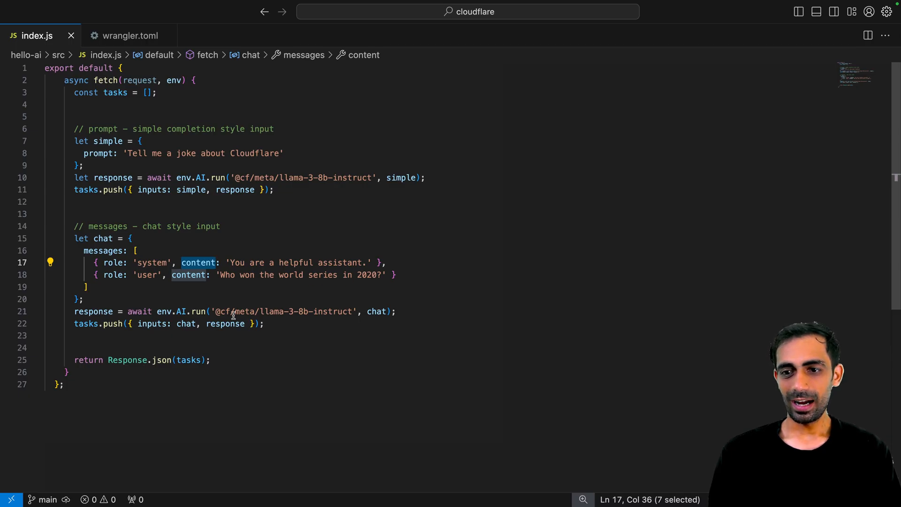
# Step: Highlight the content fields of the chat messages in index.js
pyautogui.doubleClick(284, 312)
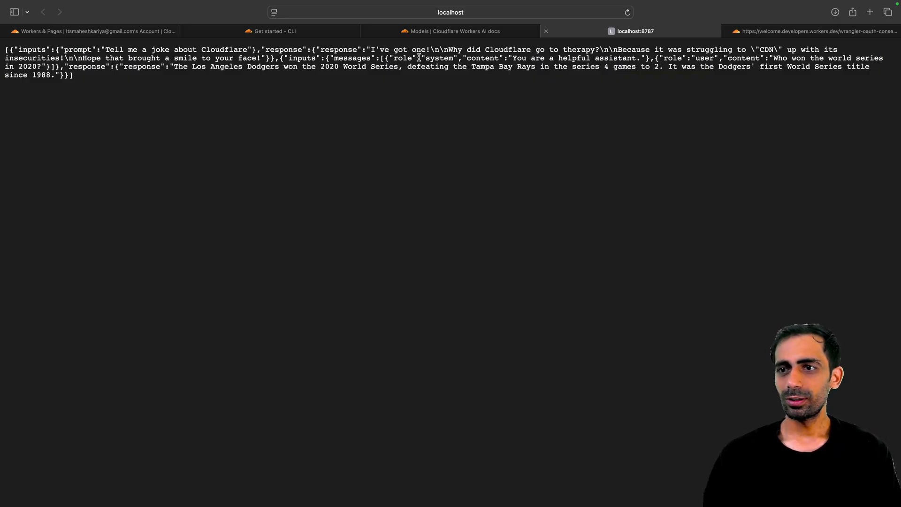
# Step: Select all the JSON output on the localhost:8787 page
pyautogui.press('cmd+a')
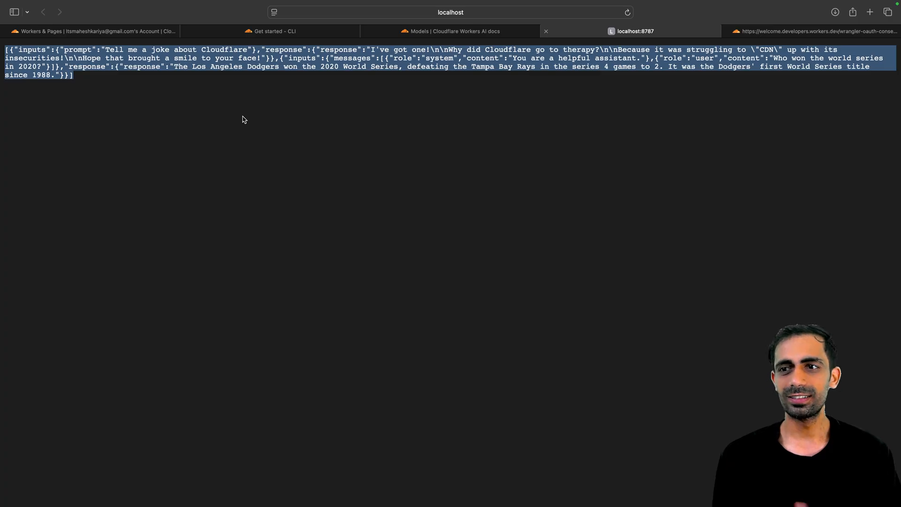
pyautogui.moveTo(239, 110)
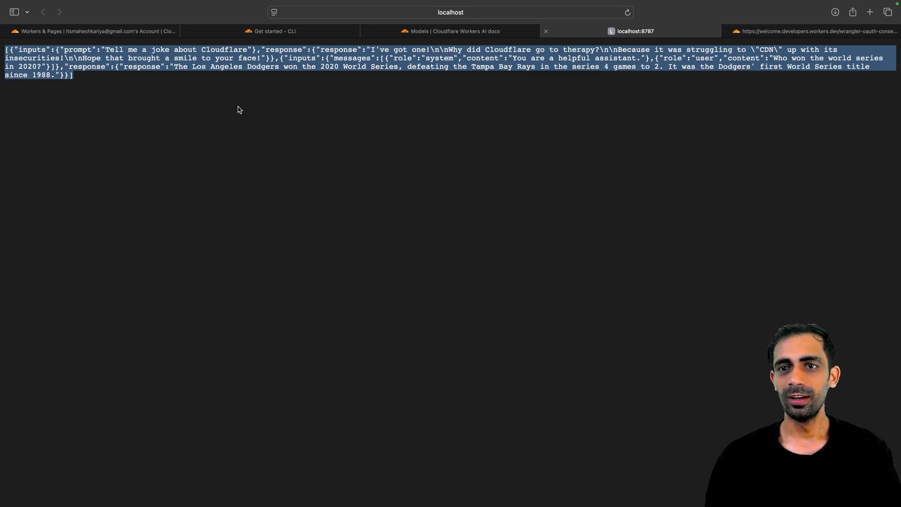
pyautogui.moveTo(236, 200)
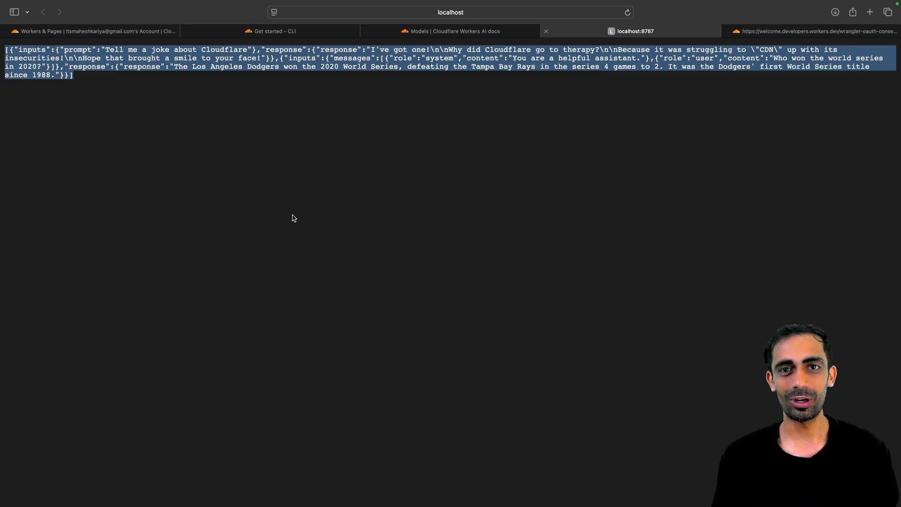
pyautogui.moveTo(310, 218)
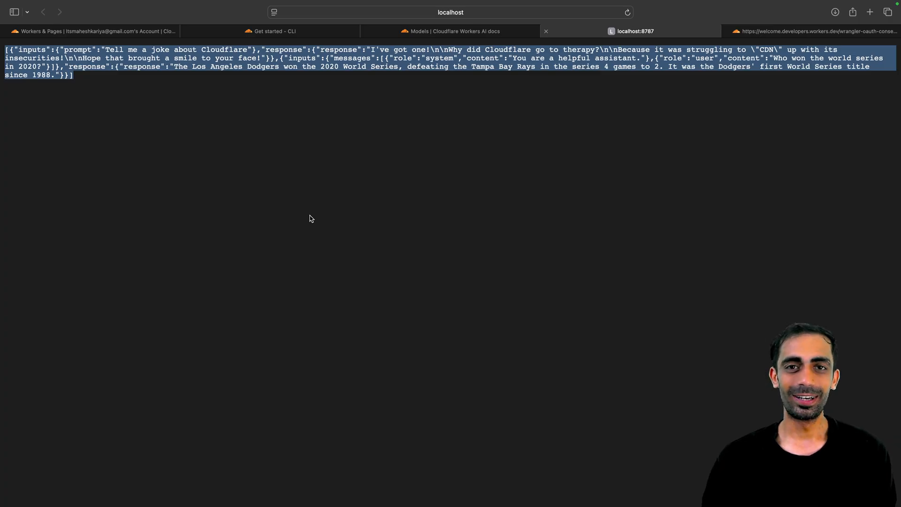